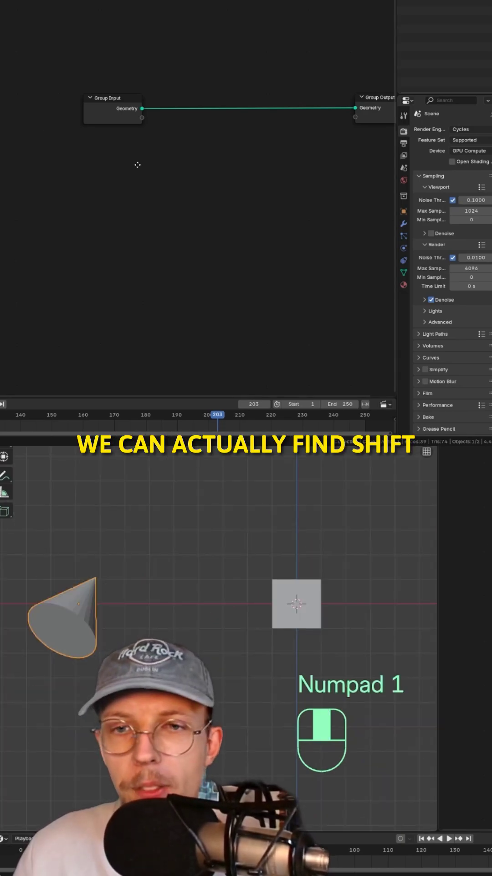
# Step: Add an Object Info node for the Cube in Relative mode and duplicate it for a second object
pyautogui.write('obj')
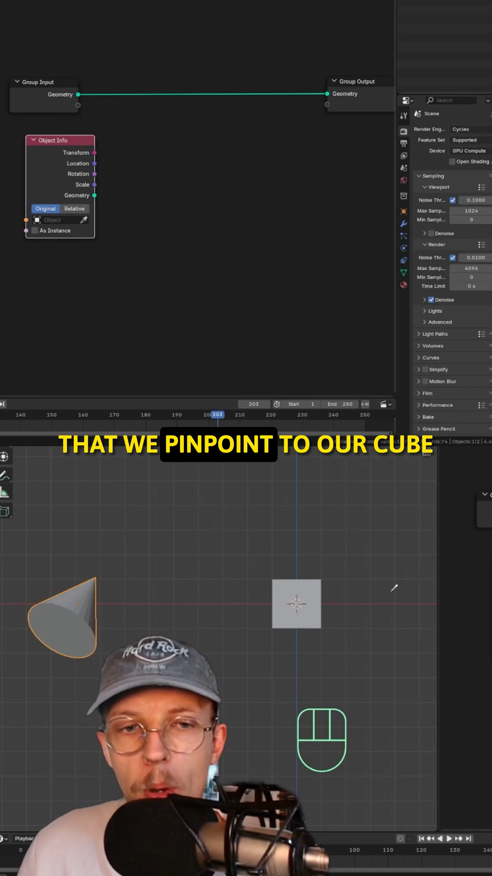
pyautogui.click(59, 219)
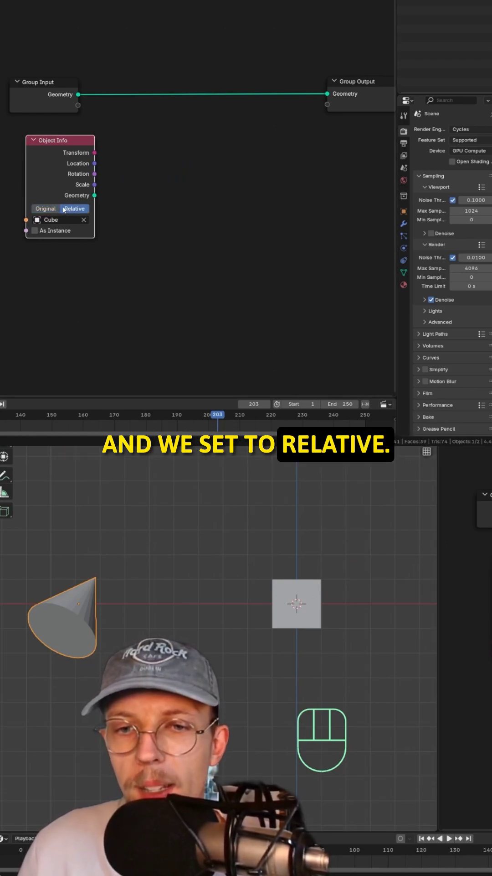
pyautogui.press('shift+d')
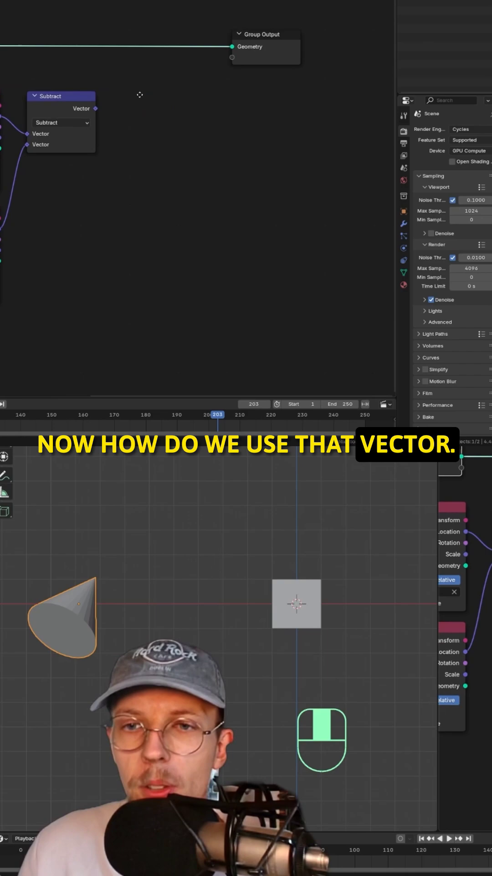
pyautogui.press('shift+a')
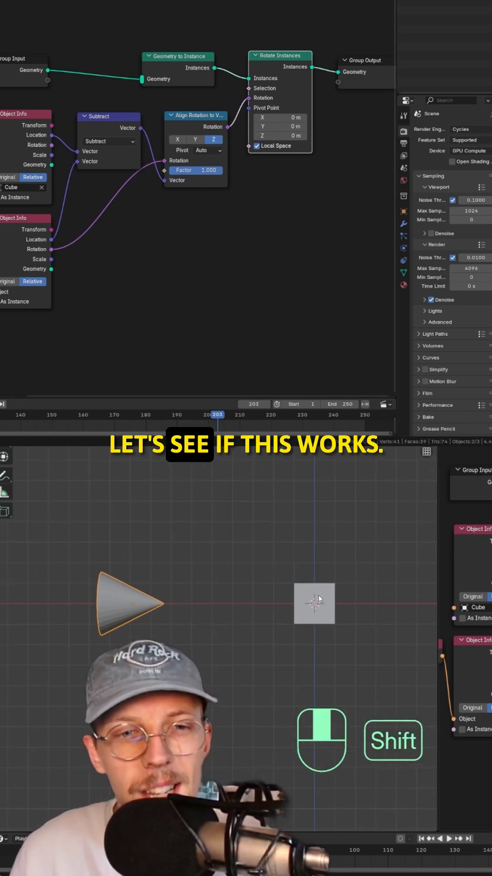
# Step: Move the cube to confirm the cone keeps pointing toward it
pyautogui.press('g')
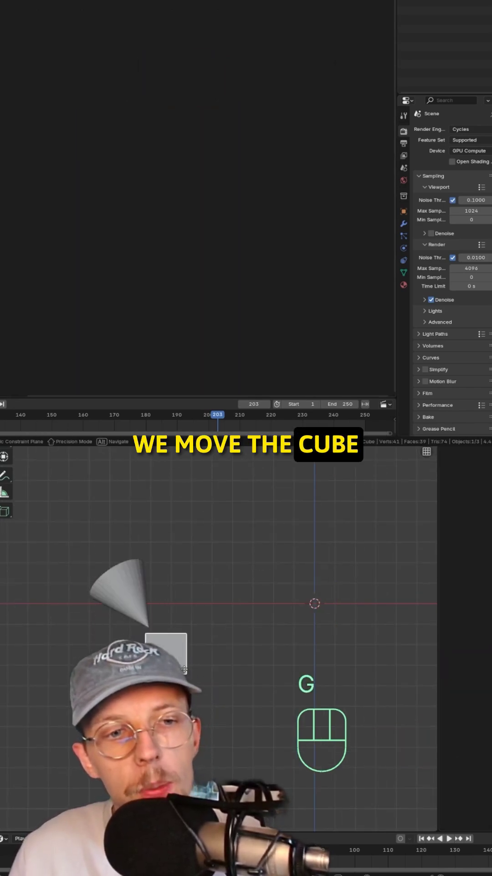